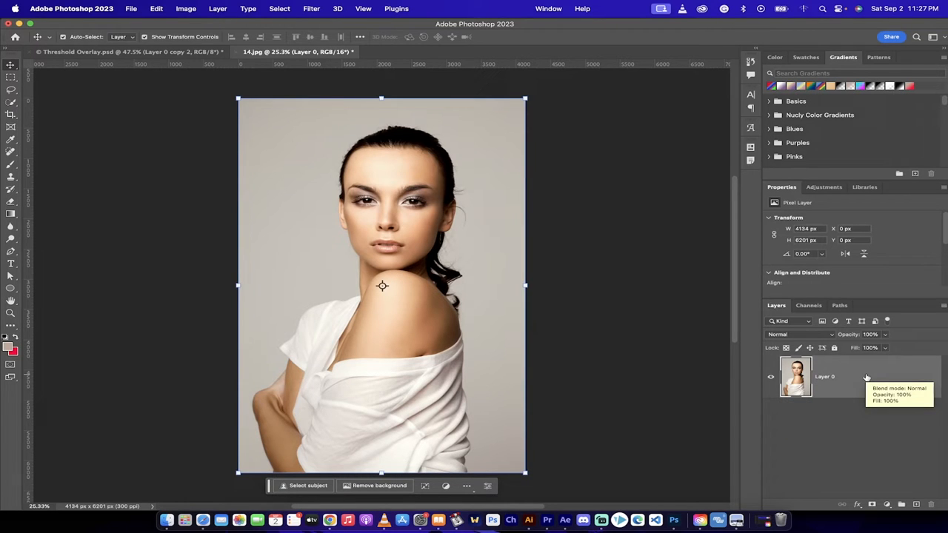
{"action": "mouse_move", "coordinate": [843, 377]}
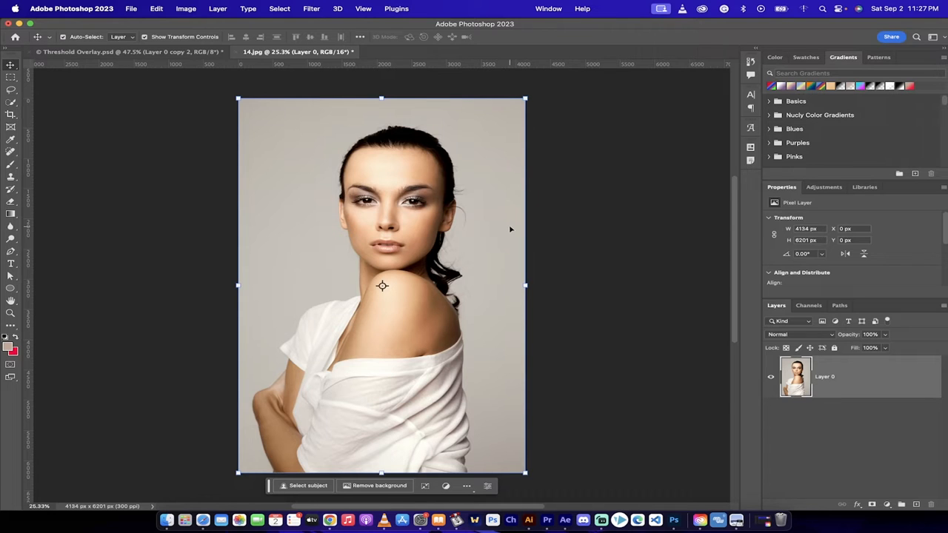
Apply Filter > Blur Gallery > Iris Blur to the portrait.
{"action": "left_click", "coordinate": [307, 9]}
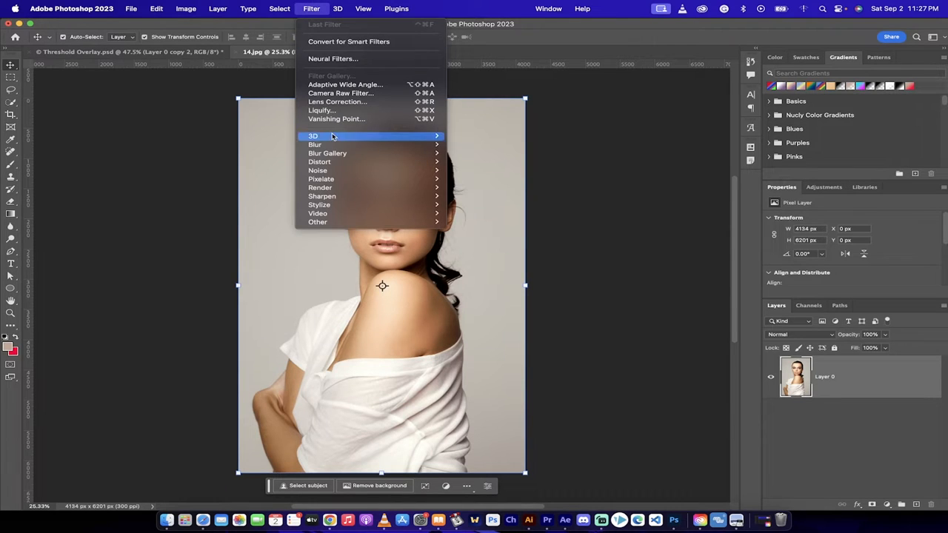
{"action": "mouse_move", "coordinate": [327, 153]}
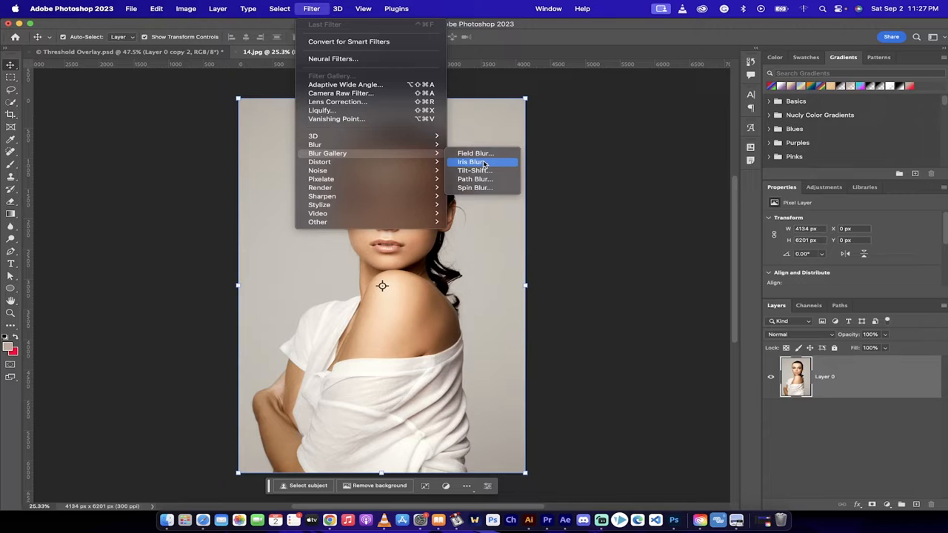
{"action": "left_click", "coordinate": [475, 161]}
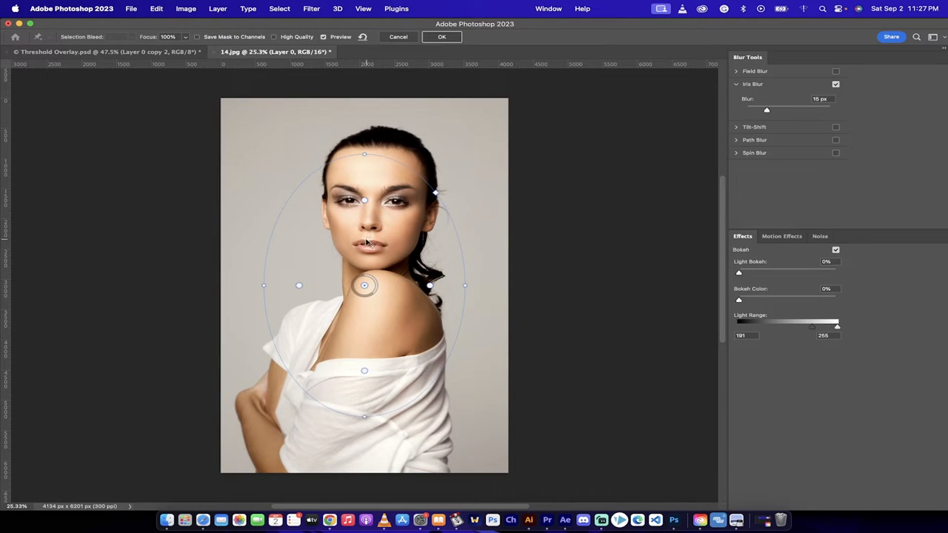
Move the blur center onto the face and reshape the ellipse around the head.
{"action": "left_click_drag", "start_coordinate": [363, 285], "coordinate": [376, 252]}
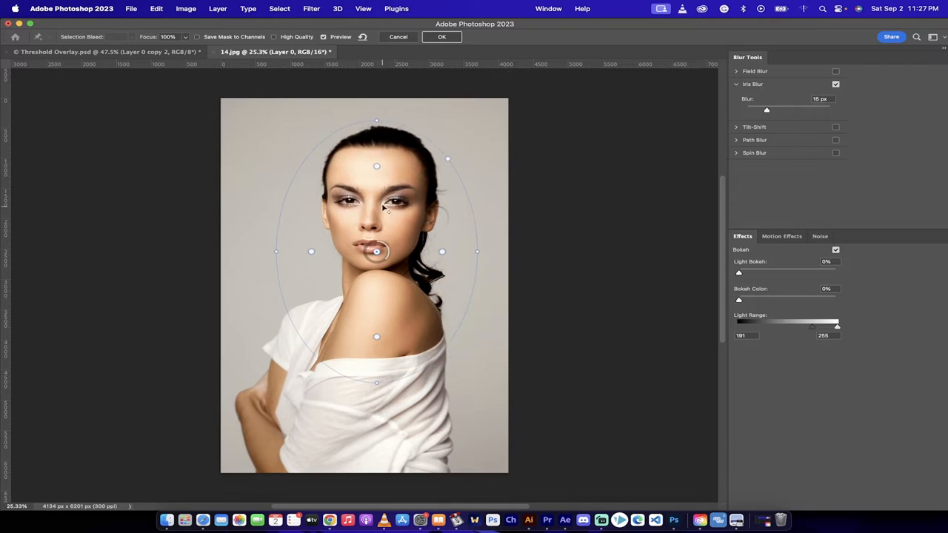
{"action": "left_click_drag", "start_coordinate": [376, 252], "coordinate": [380, 235]}
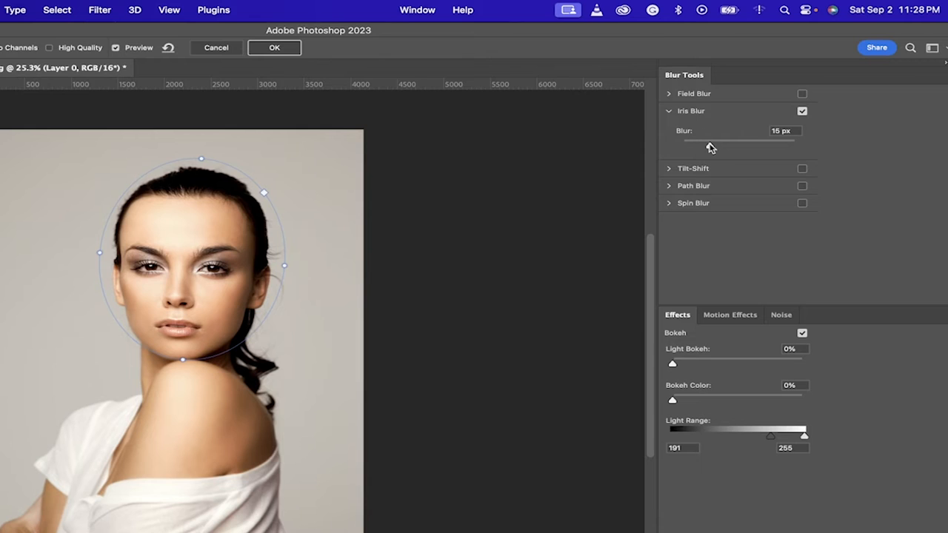
Raise the Iris Blur amount to 99 px.
{"action": "left_click_drag", "start_coordinate": [709, 139], "coordinate": [749, 139]}
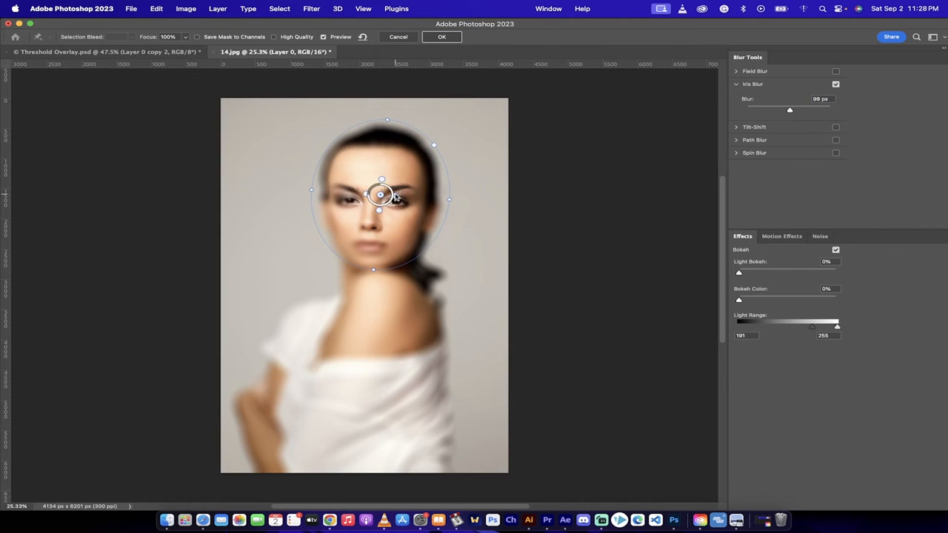
Fine-tune the focus position and increase the blur to 142 px.
{"action": "left_click_drag", "start_coordinate": [790, 109], "coordinate": [761, 109]}
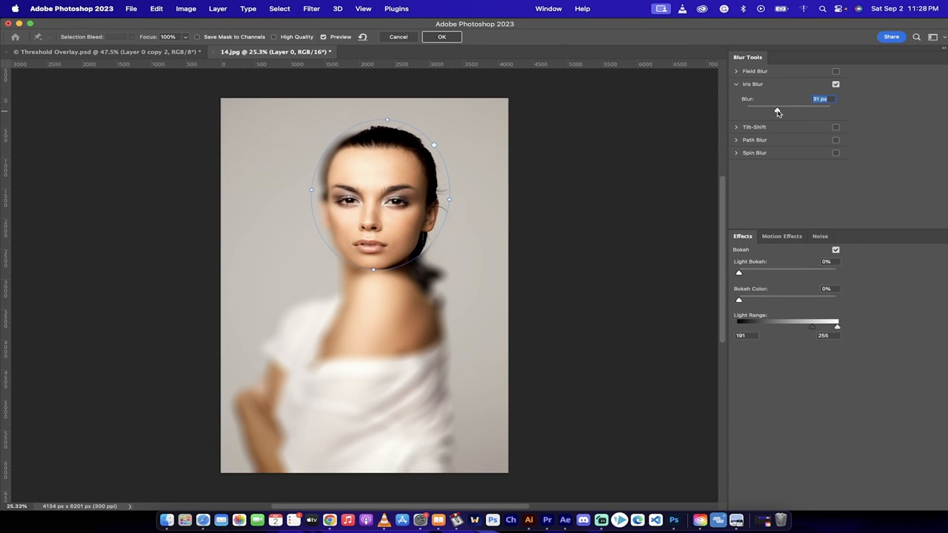
{"action": "left_click_drag", "start_coordinate": [757, 108], "coordinate": [796, 109]}
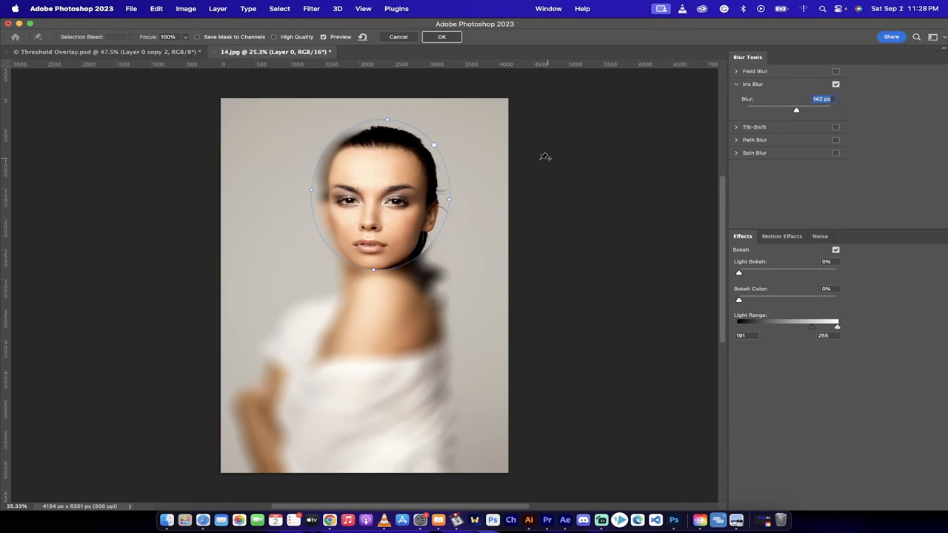